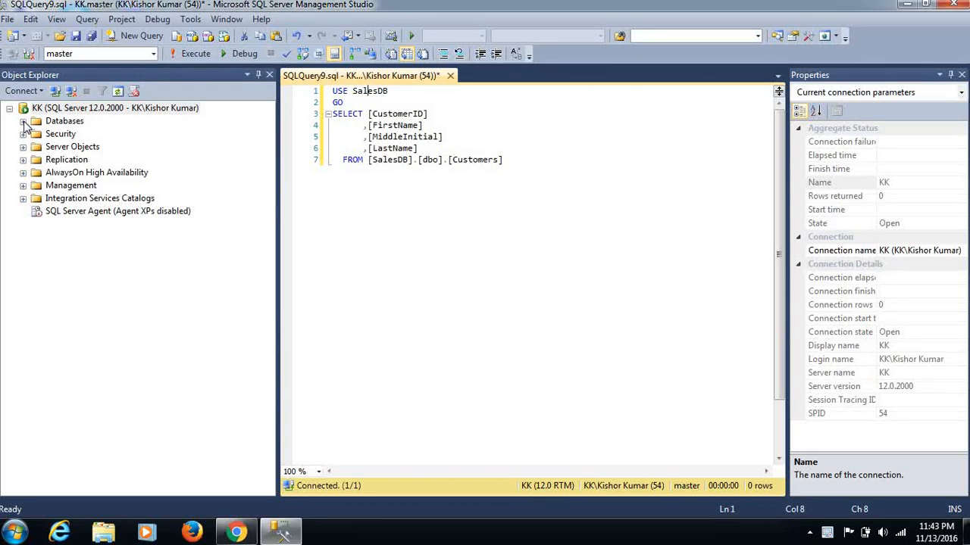
Expand the server, SalesDB and its Tables, then run the Customers query returning 19,759 rows.
{"action": "left_click", "coordinate": [25, 121]}
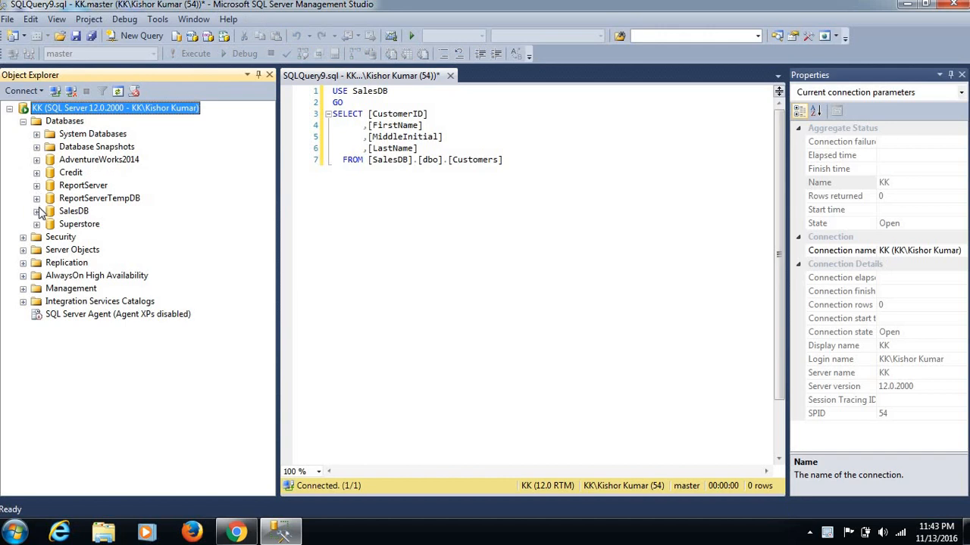
{"action": "left_click", "coordinate": [37, 211]}
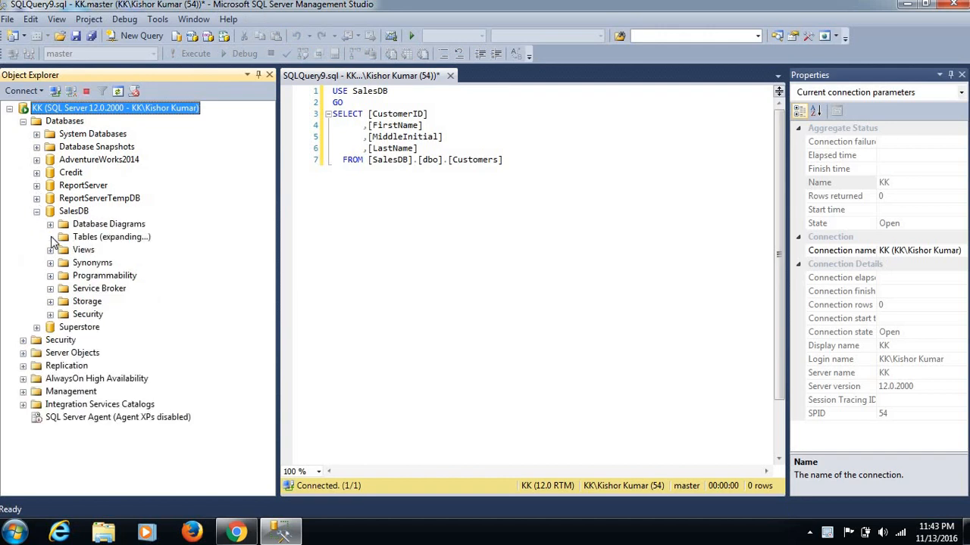
{"action": "left_click", "coordinate": [50, 237]}
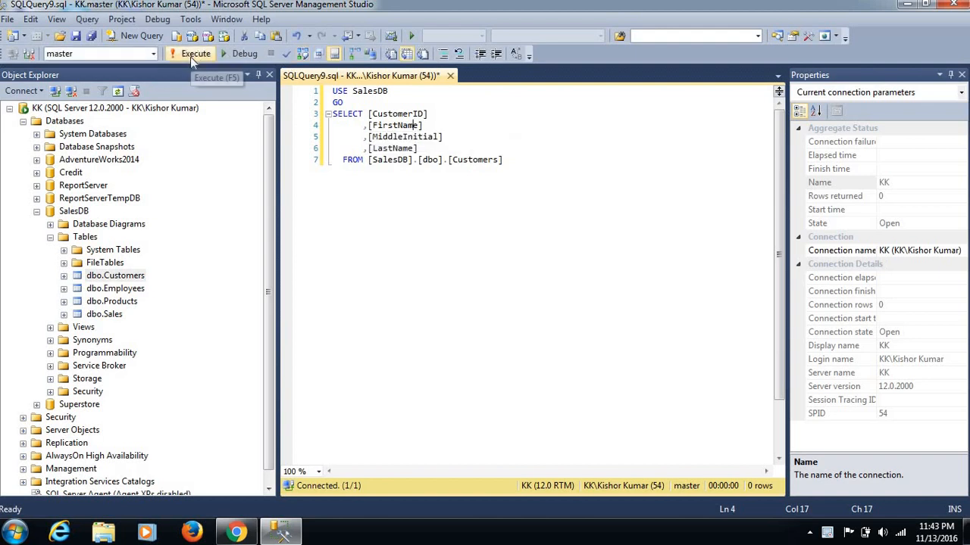
{"action": "left_click", "coordinate": [191, 53]}
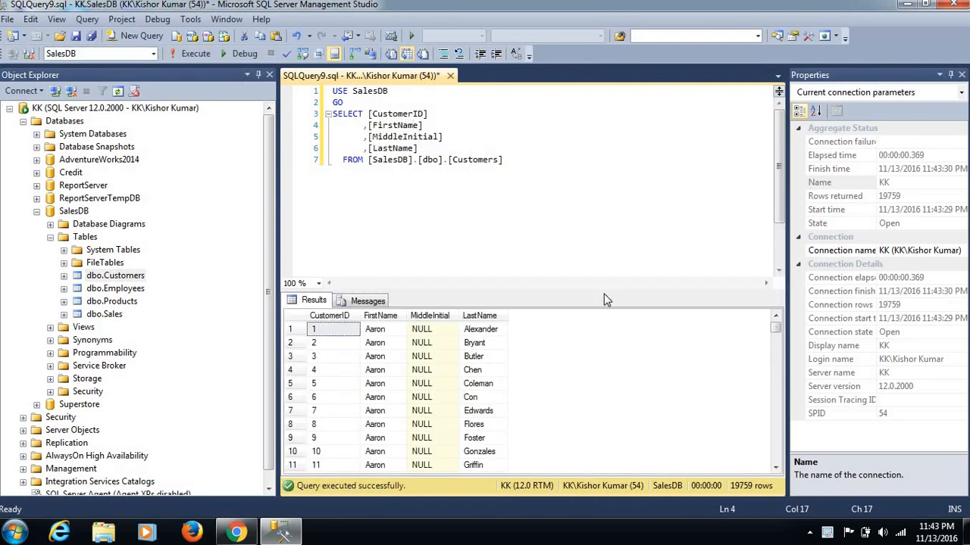
{"action": "mouse_move", "coordinate": [507, 312]}
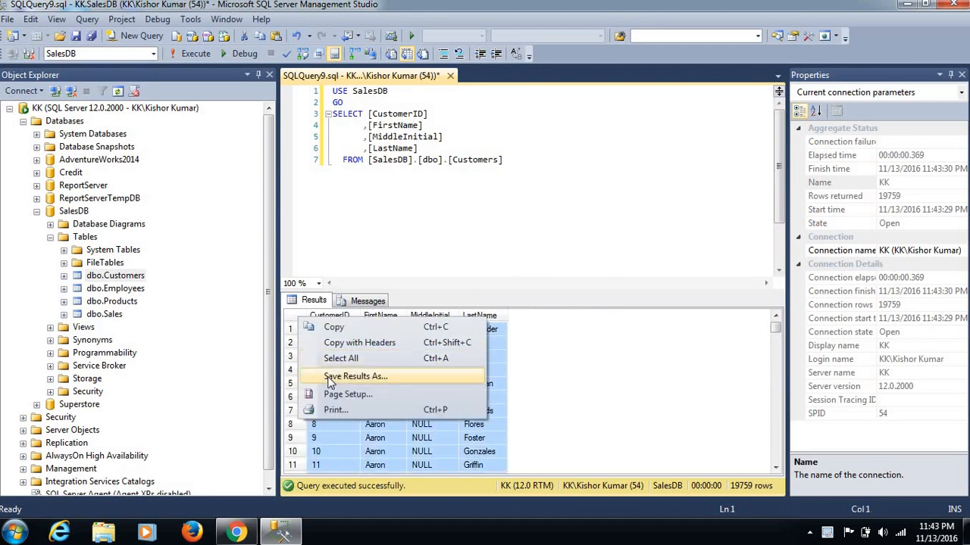
Save the query results as a CSV file named Customer in the Desktop folder.
{"action": "left_click", "coordinate": [355, 377]}
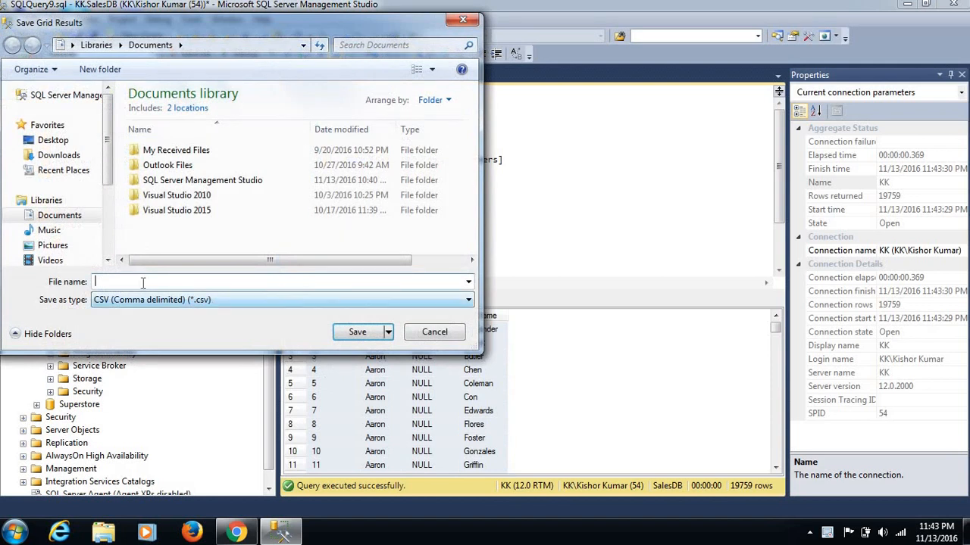
{"action": "left_click_drag", "start_coordinate": [227, 22], "coordinate": [303, 37]}
{"action": "type", "text": "C"}
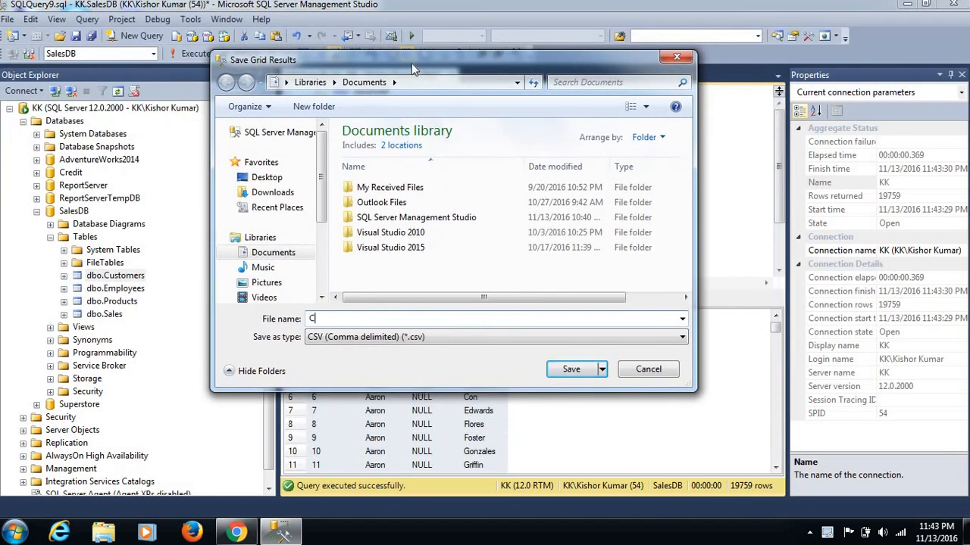
{"action": "type", "text": "ustomer"}
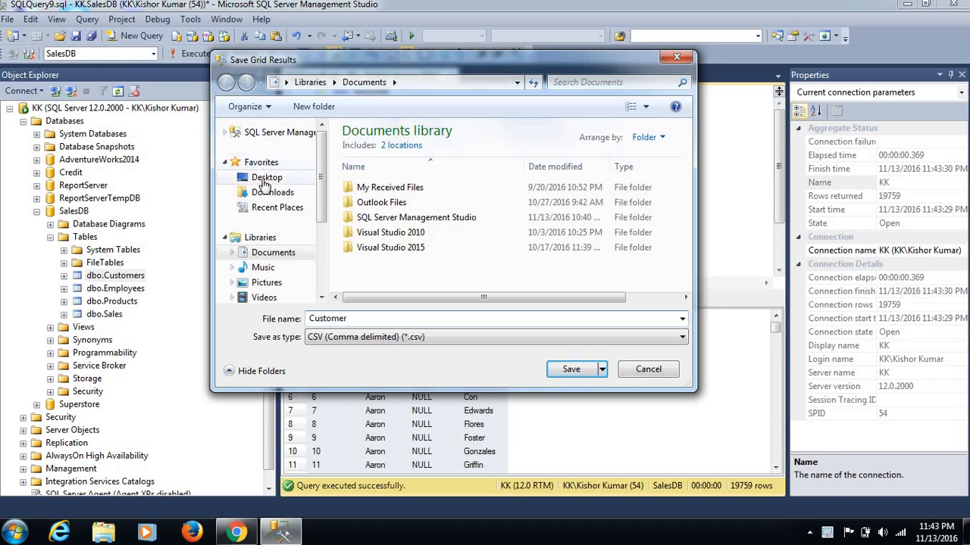
{"action": "left_click", "coordinate": [266, 178]}
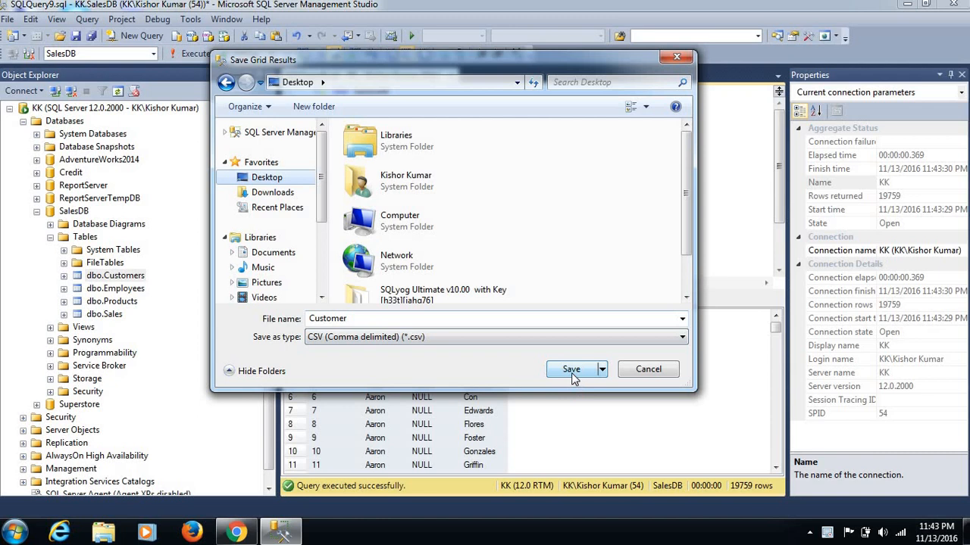
{"action": "left_click", "coordinate": [571, 369]}
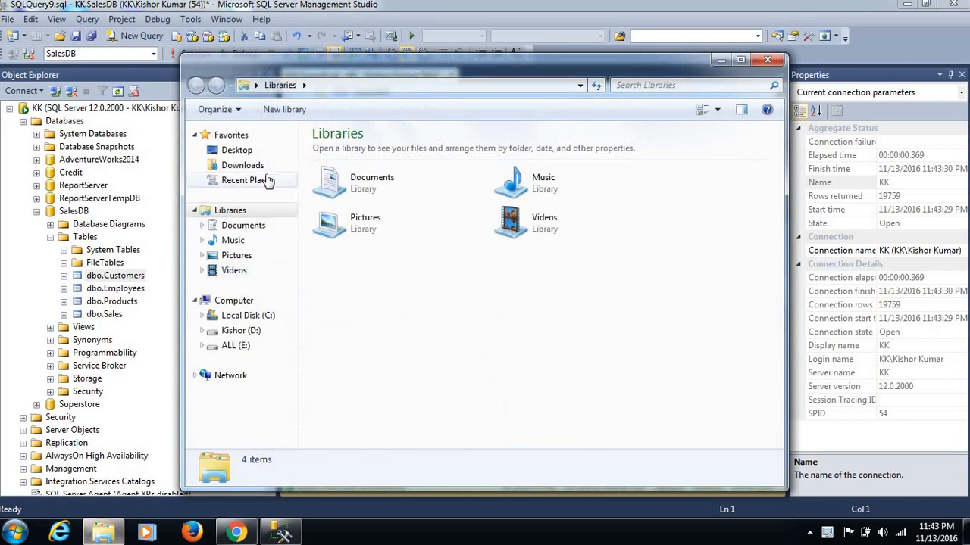
Browse to the Desktop in Windows Explorer and open the Customer CSV in Excel.
{"action": "left_click", "coordinate": [237, 149]}
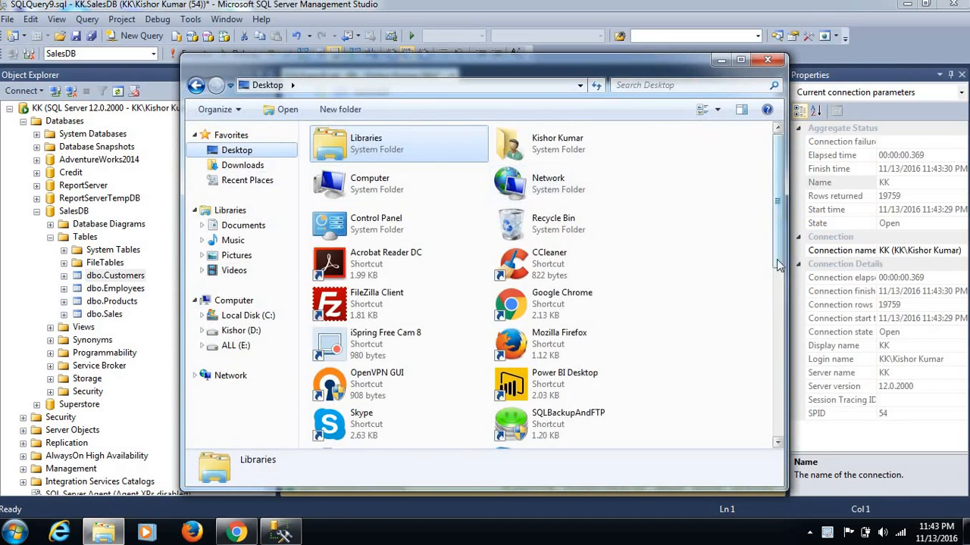
{"action": "scroll", "scroll_direction": "down", "scroll_amount": 3}
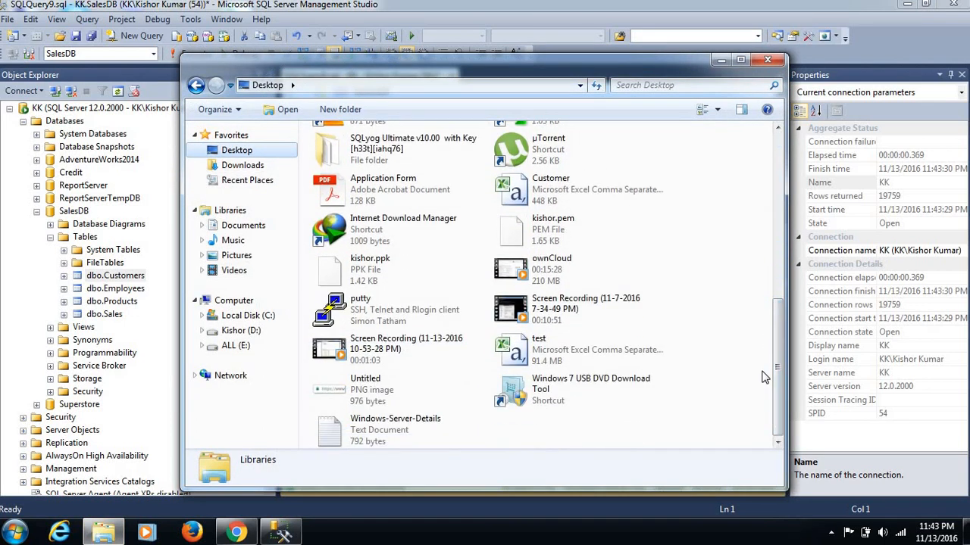
{"action": "scroll", "scroll_direction": "up", "scroll_amount": 3}
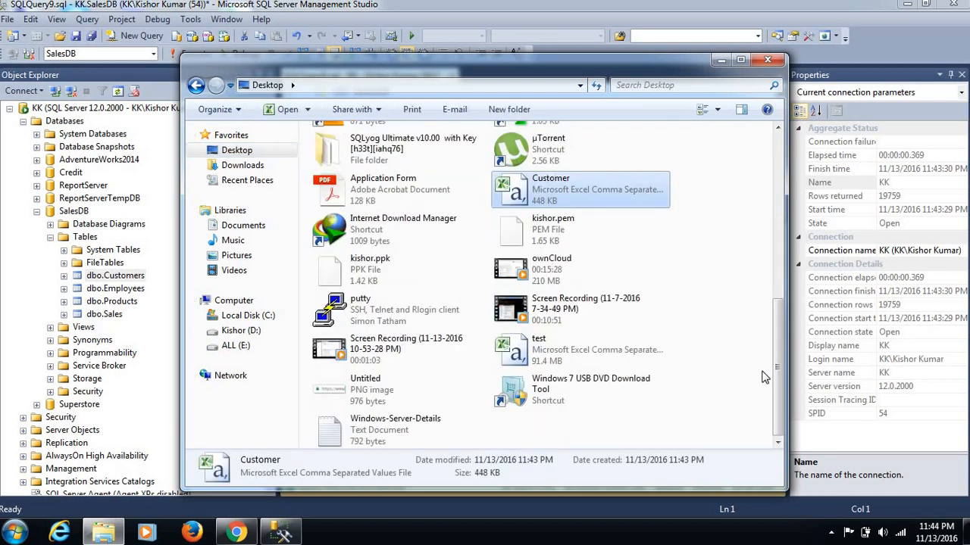
{"action": "double_click", "coordinate": [579, 189]}
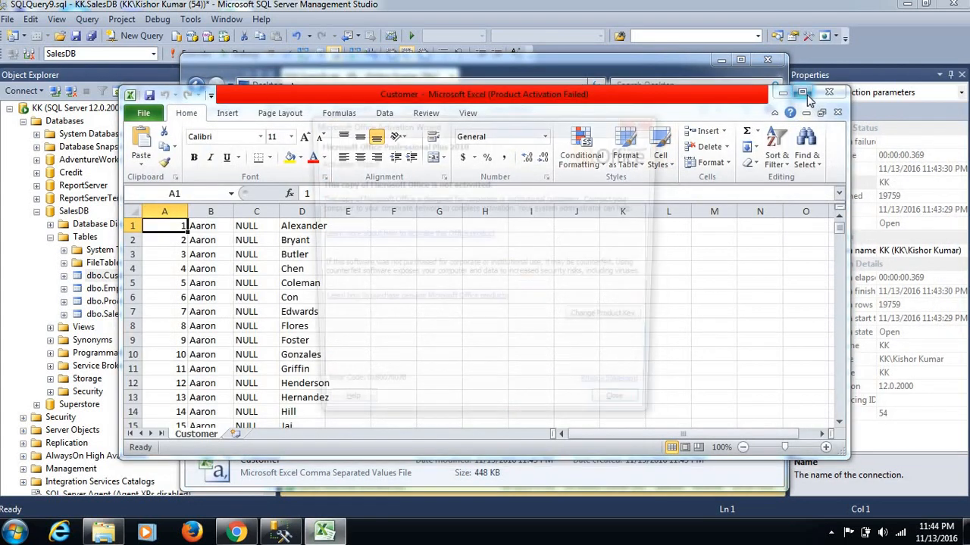
Maximize the Customer workbook window, return to the top, and select row 1.
{"action": "left_click", "coordinate": [615, 395]}
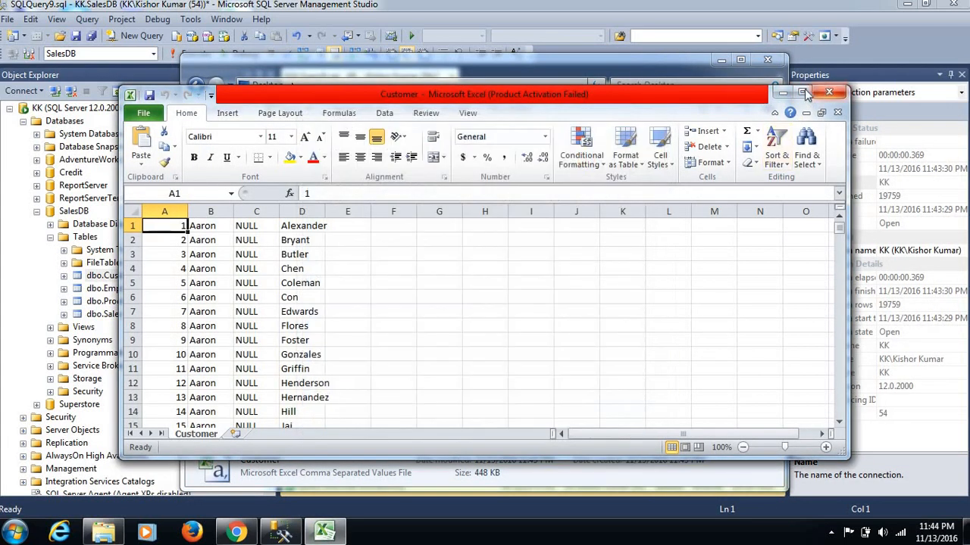
{"action": "left_click", "coordinate": [801, 92]}
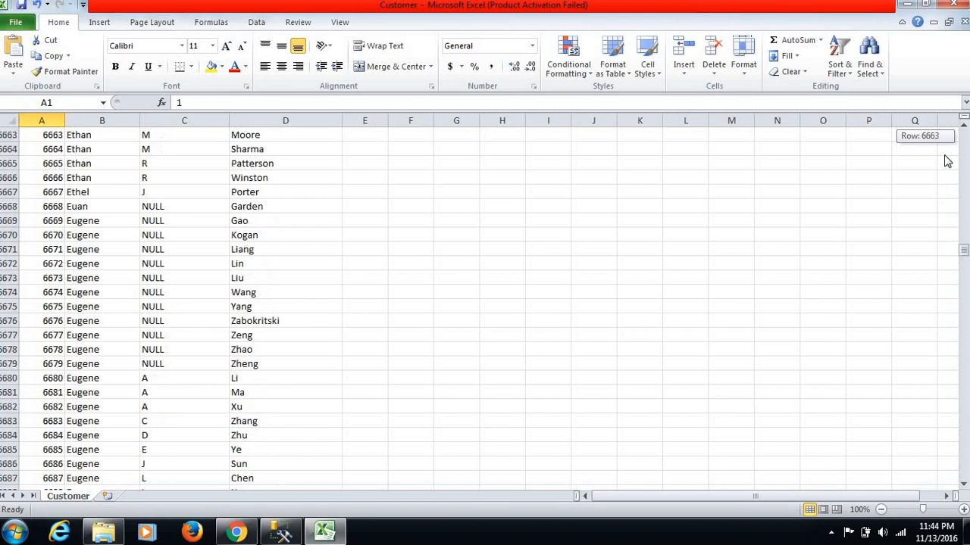
{"action": "key", "text": "ctrl+Home"}
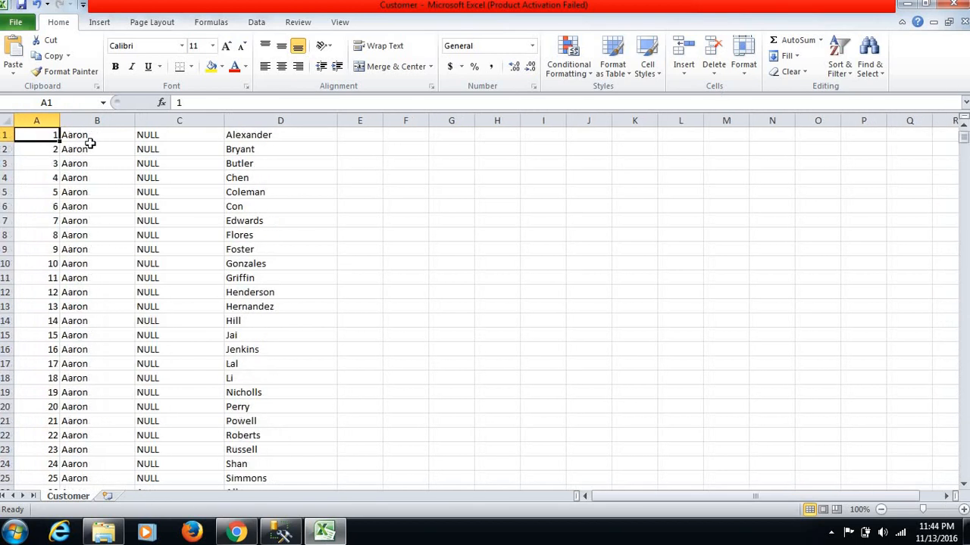
{"action": "left_click", "coordinate": [6, 135]}
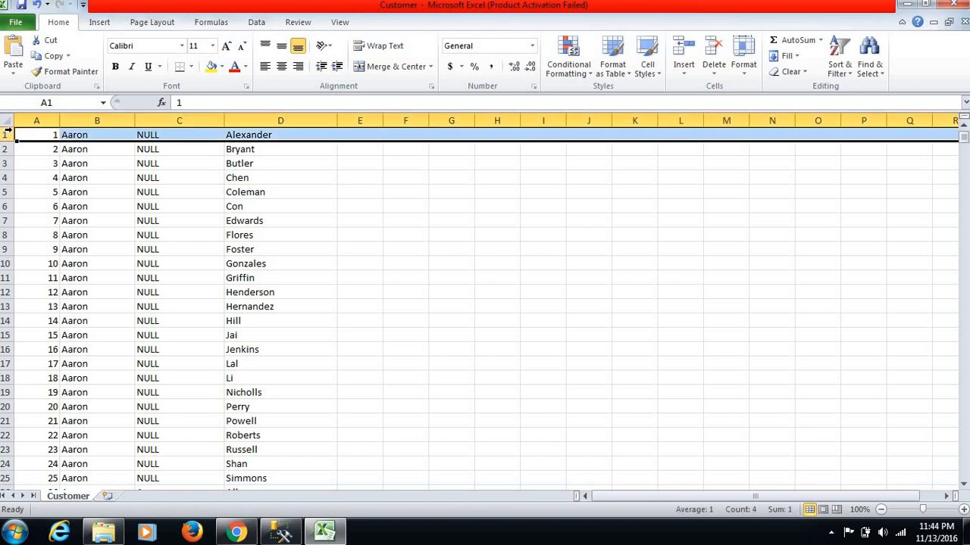
Insert a blank top row, label A1 'SN' and B1 'First Name', and select column C.
{"action": "right_click", "coordinate": [6, 134]}
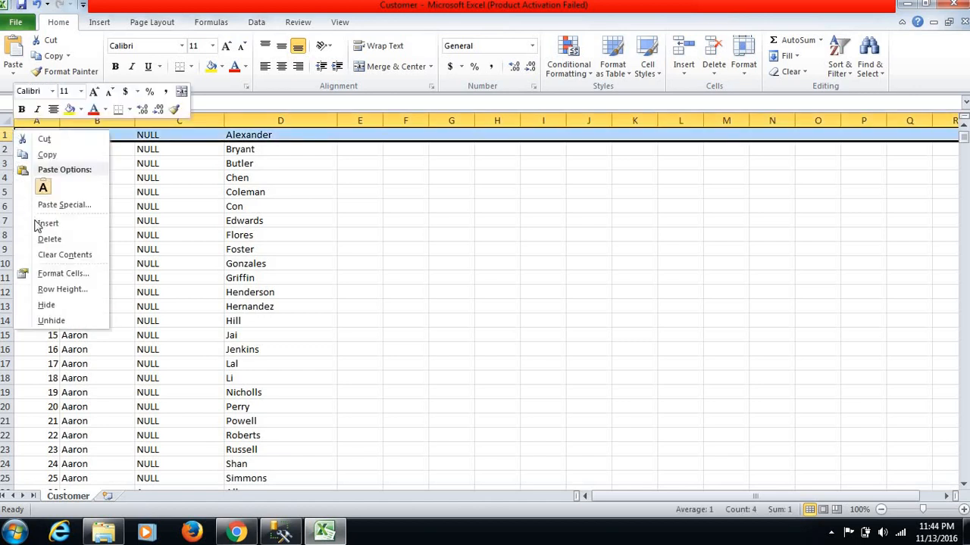
{"action": "mouse_move", "coordinate": [47, 223]}
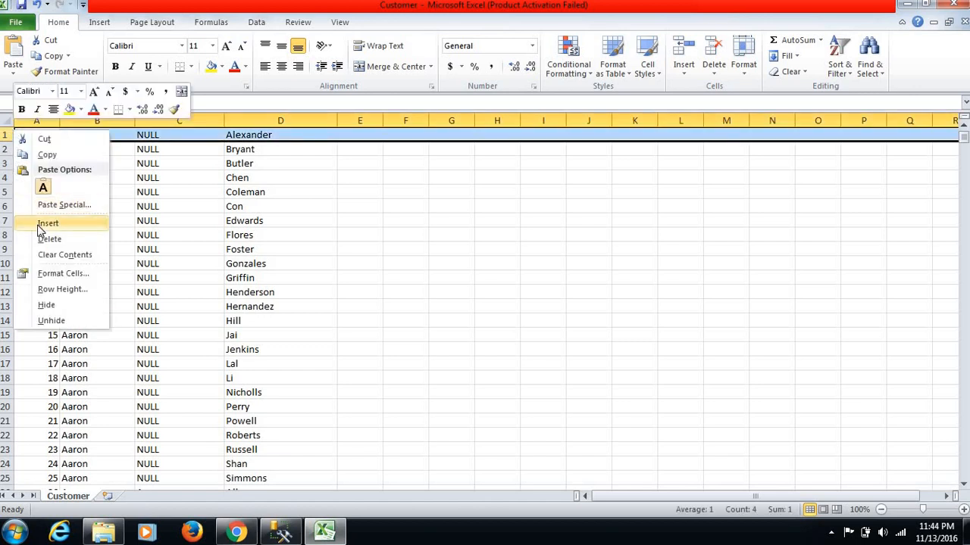
{"action": "left_click", "coordinate": [48, 223]}
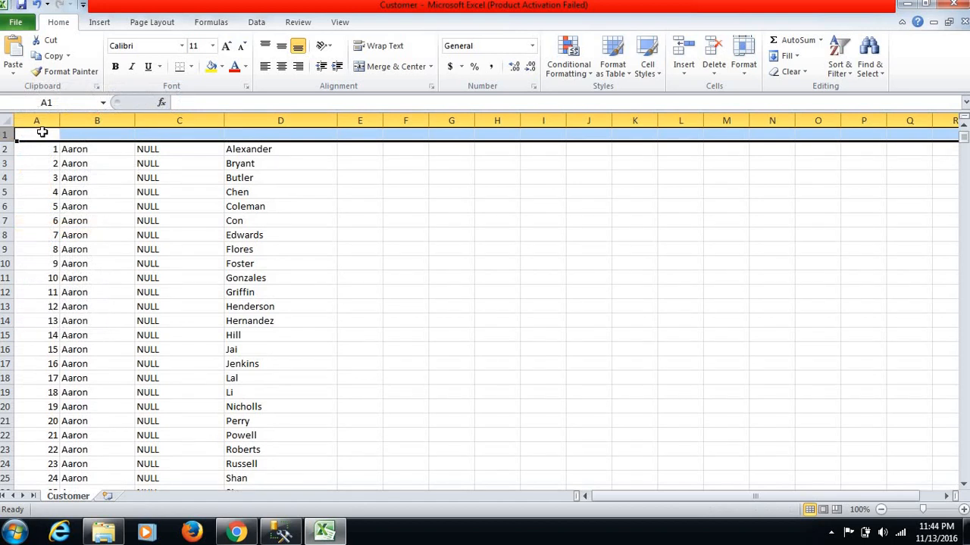
{"action": "type", "text": "SN"}
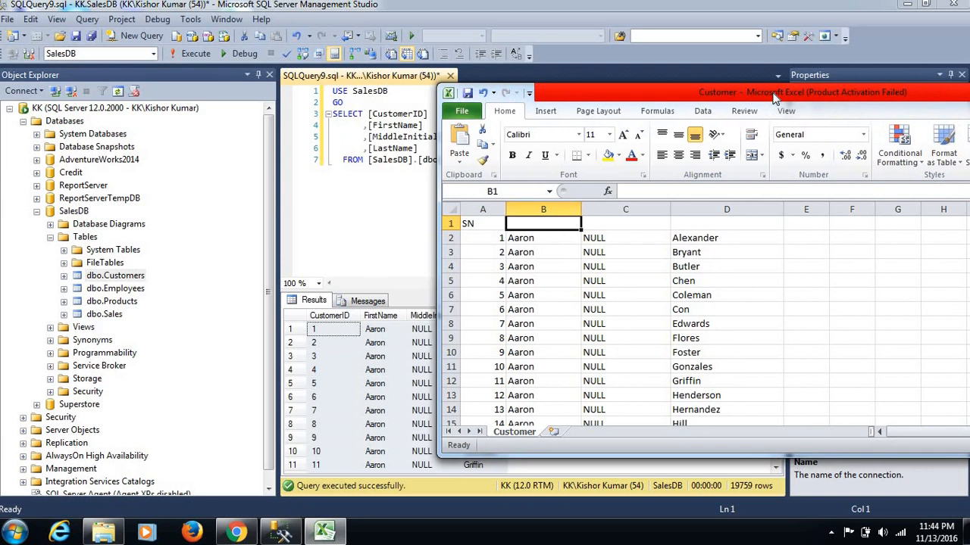
{"action": "type", "text": "First"}
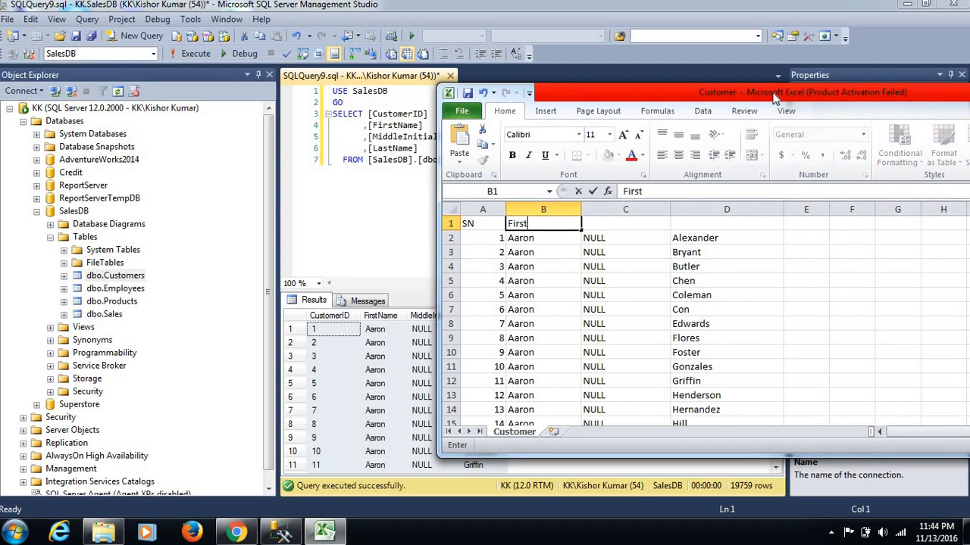
{"action": "type", "text": "Name"}
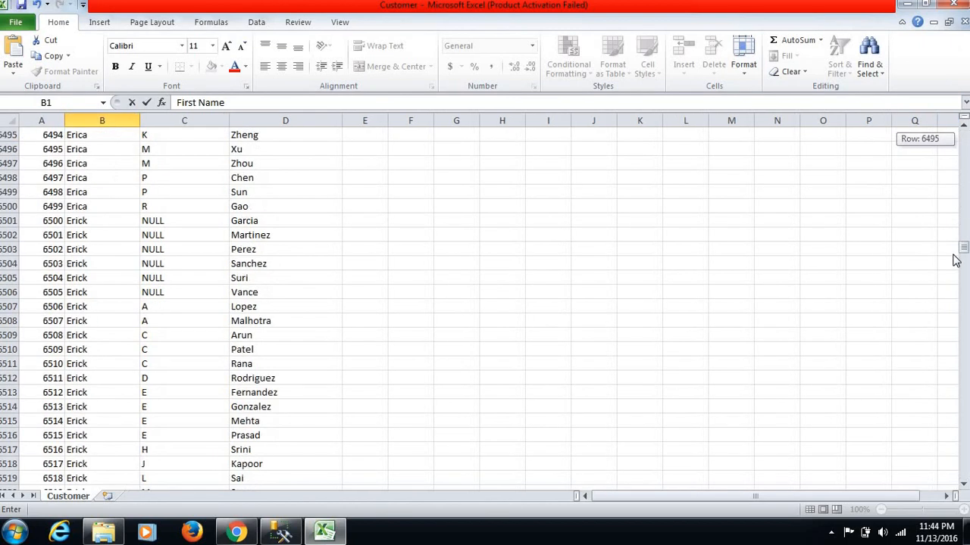
{"action": "scroll", "scroll_direction": "up", "scroll_amount": 3}
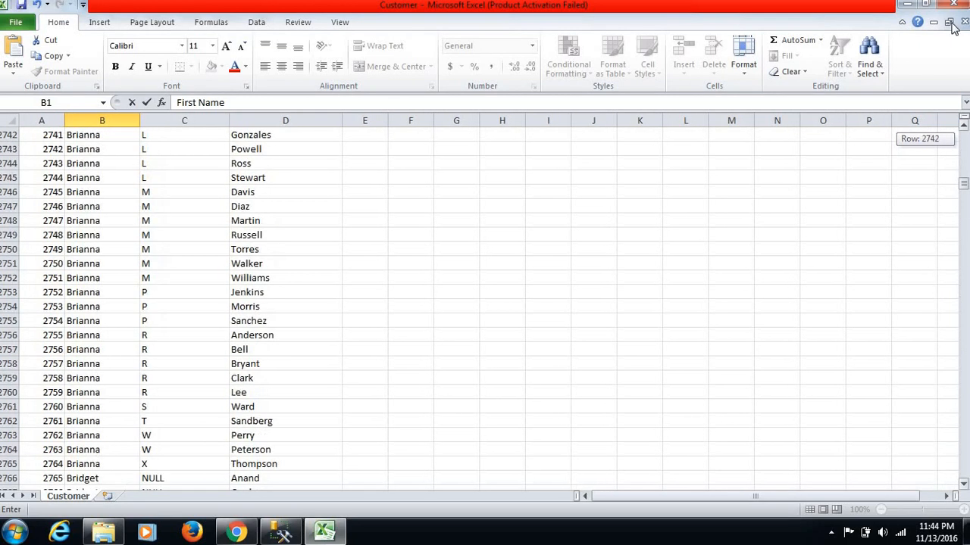
{"action": "left_click", "coordinate": [180, 120]}
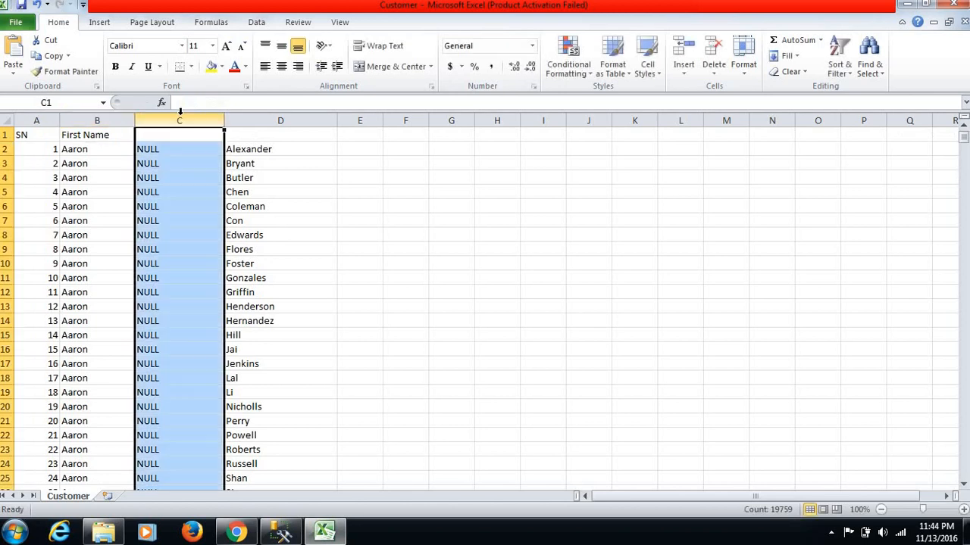
Delete the NULL middle-initial column C and head the new column C 'Last Name'.
{"action": "right_click", "coordinate": [180, 135]}
{"action": "type", "text": "Last"}
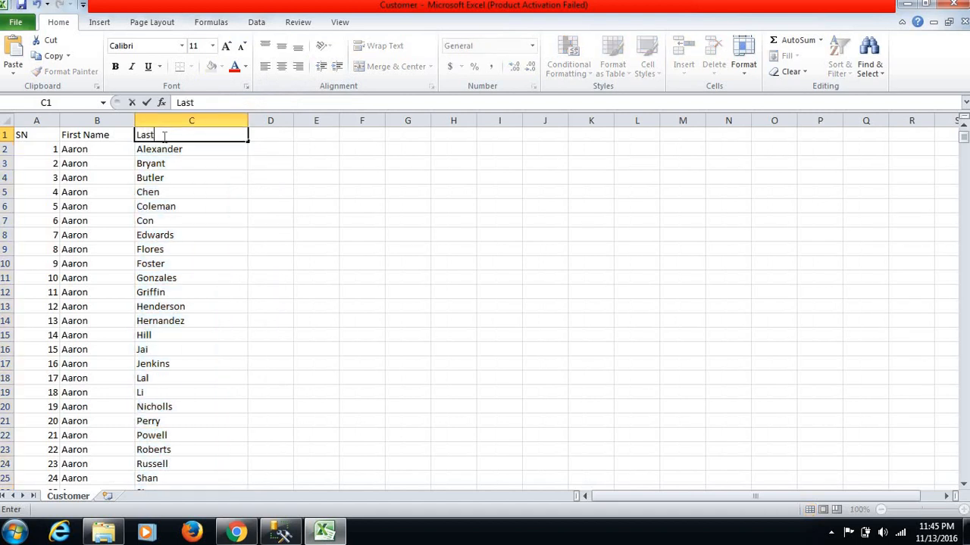
{"action": "type", "text": "Name"}
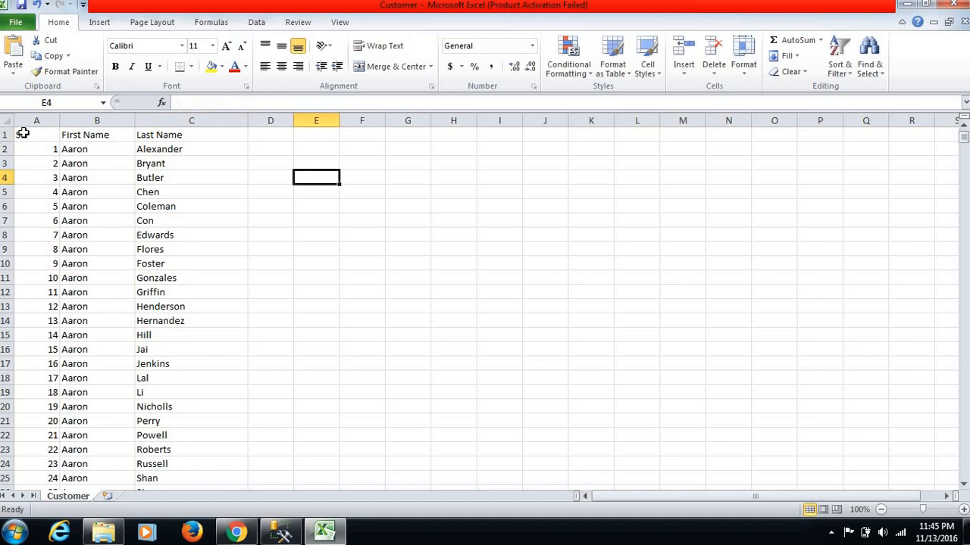
Make header cells A1:C1 bold with grey fill and apply All Borders to the table.
{"action": "left_click", "coordinate": [36, 134]}
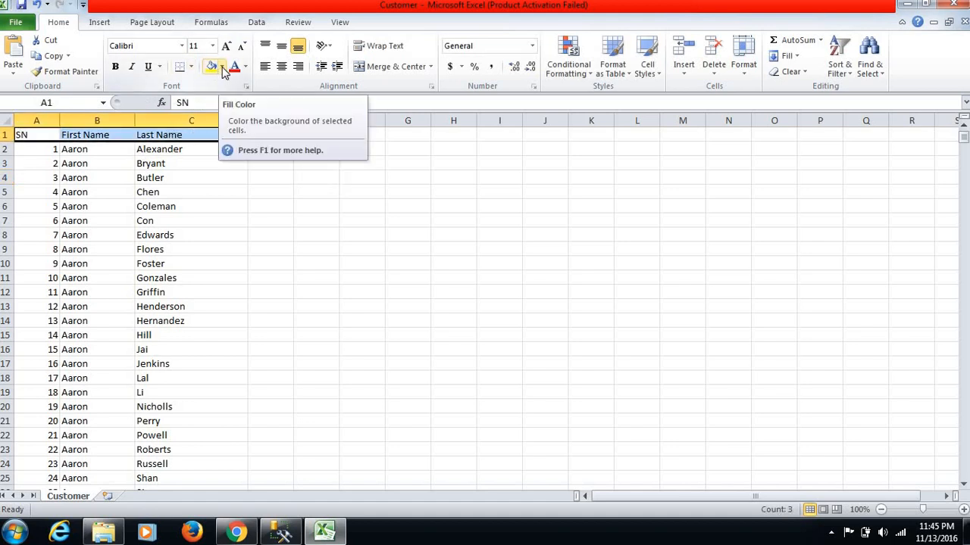
{"action": "left_click", "coordinate": [222, 67]}
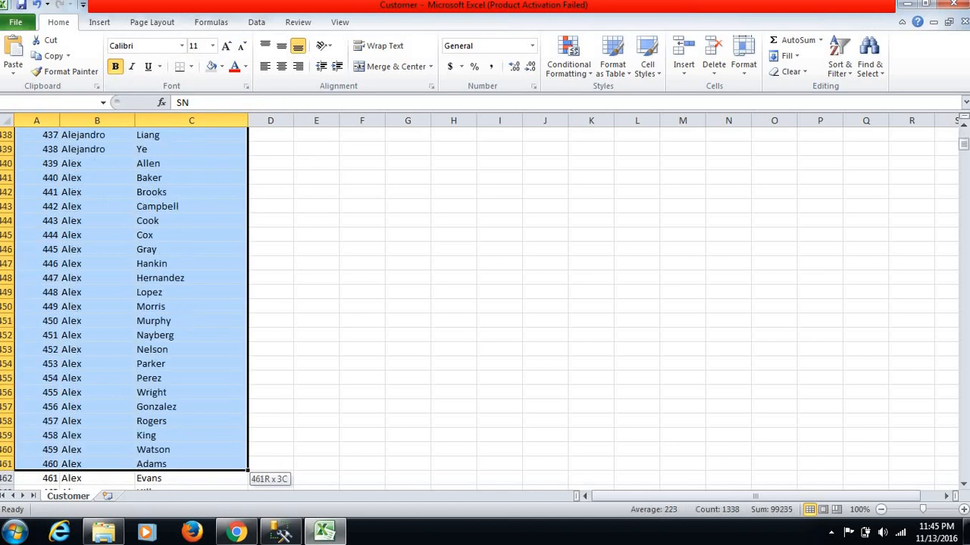
{"action": "left_click", "coordinate": [198, 67]}
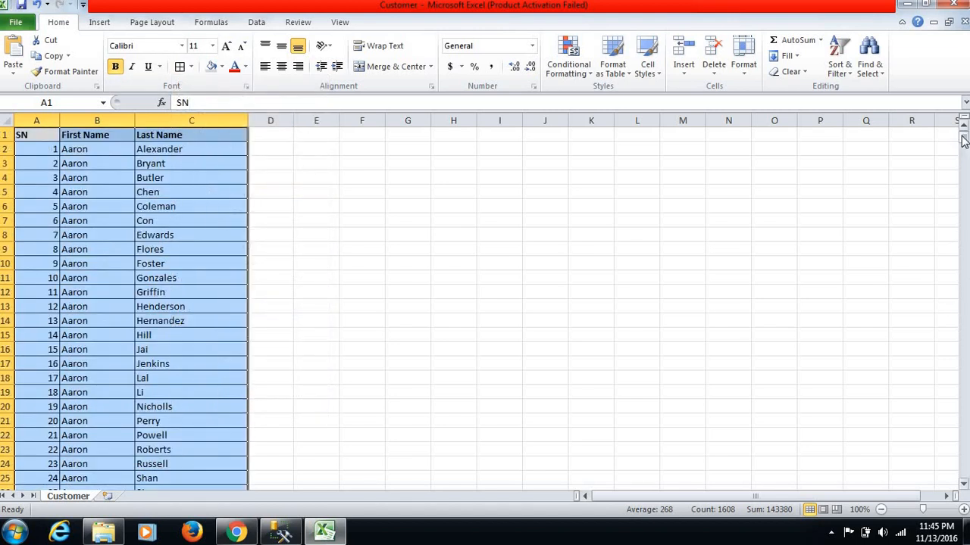
{"action": "left_click", "coordinate": [37, 120]}
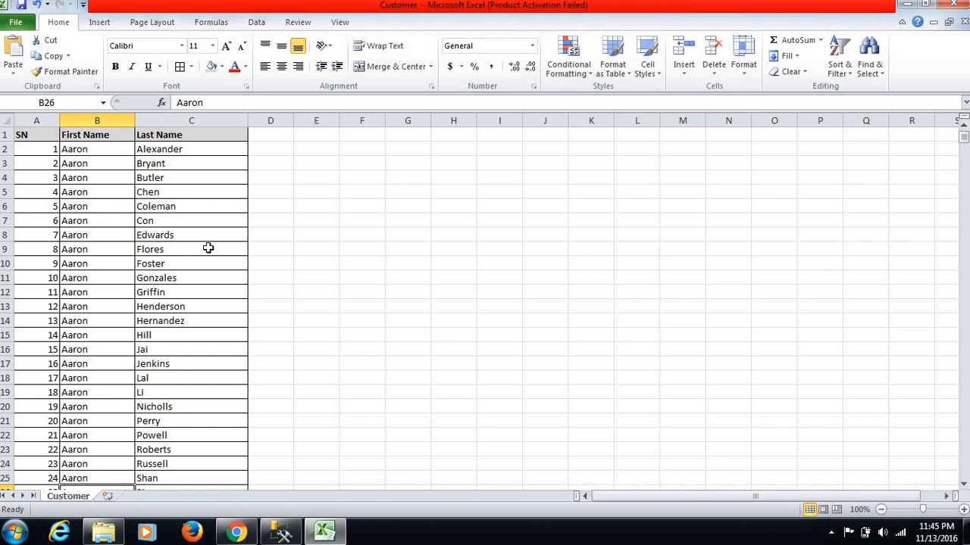
{"action": "mouse_move", "coordinate": [330, 291]}
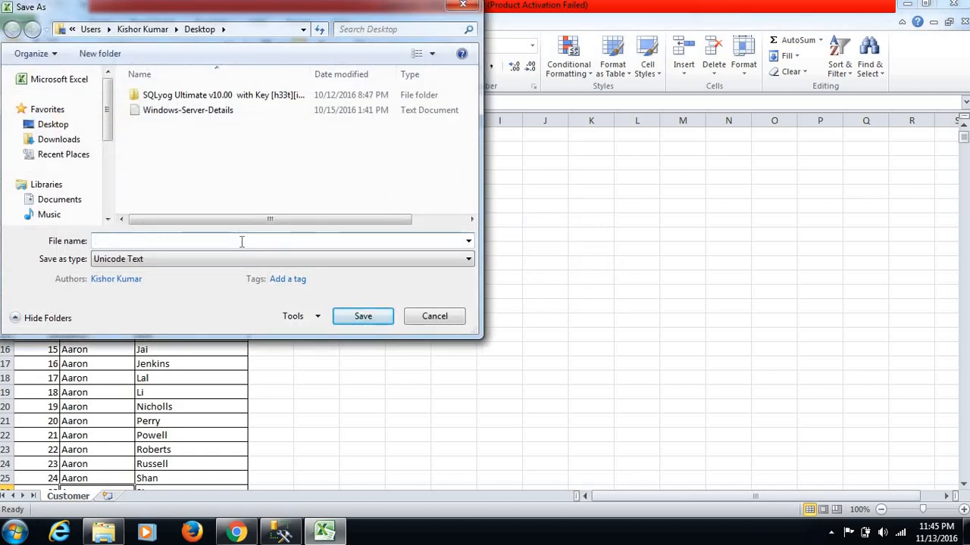
Save the workbook under the file name Customer.xlsx.
{"action": "type", "text": "Cust"}
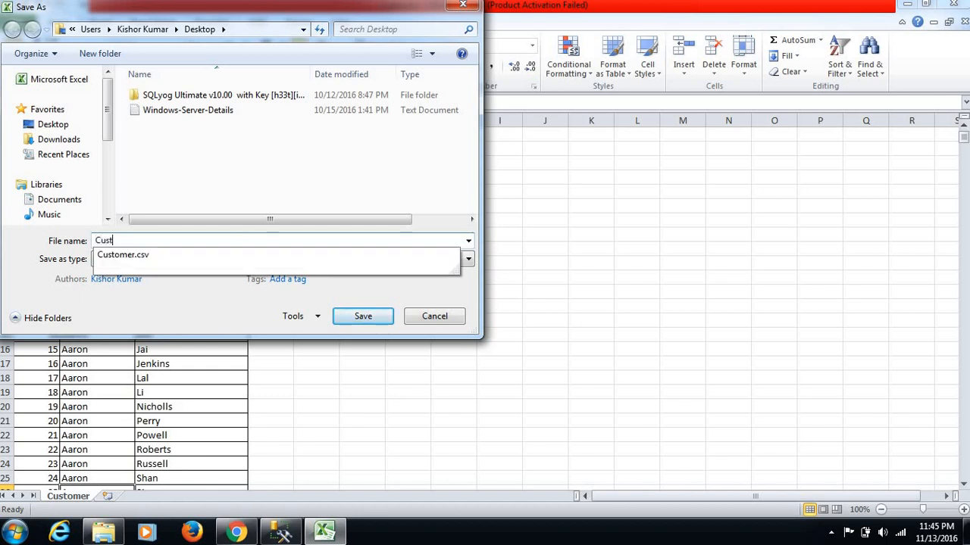
{"action": "type", "text": "omer.x"}
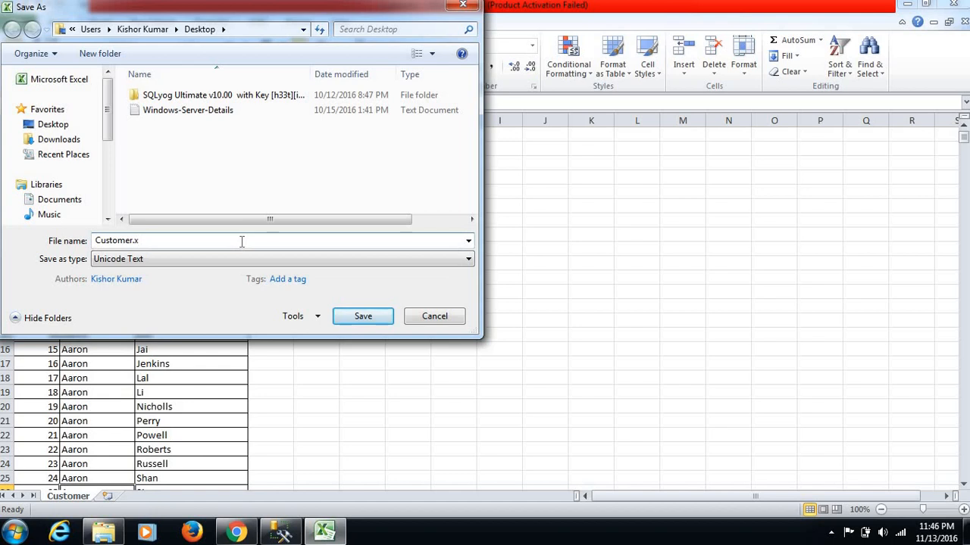
{"action": "type", "text": "l"}
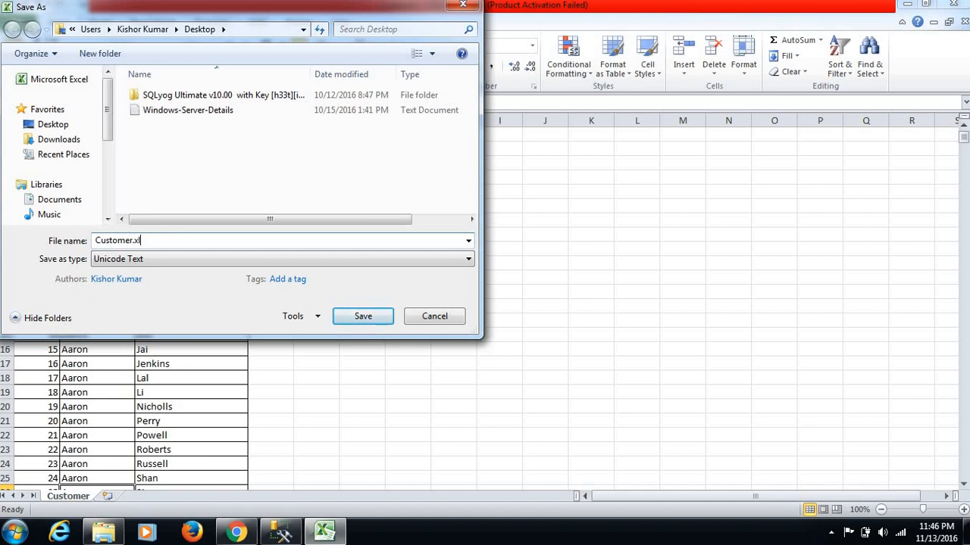
{"action": "type", "text": "sx"}
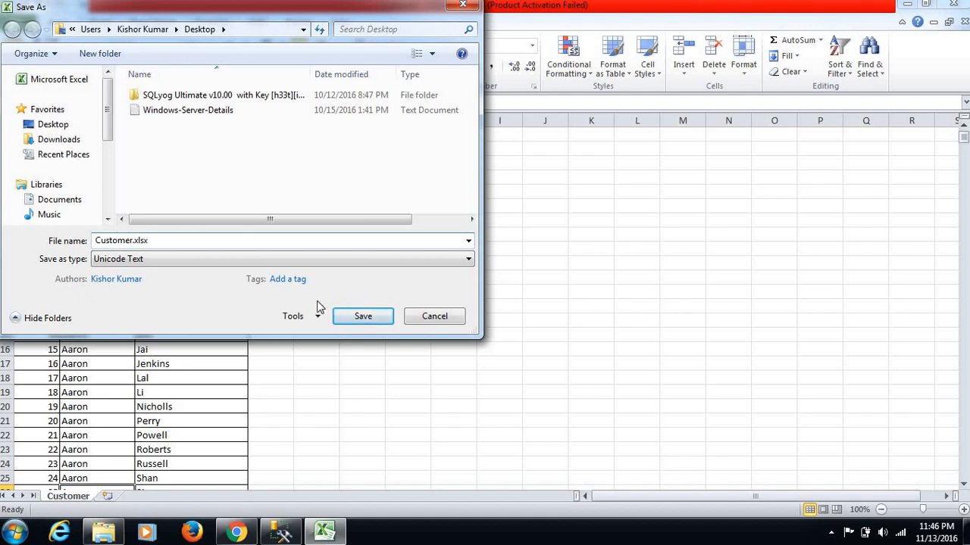
{"action": "mouse_move", "coordinate": [363, 316]}
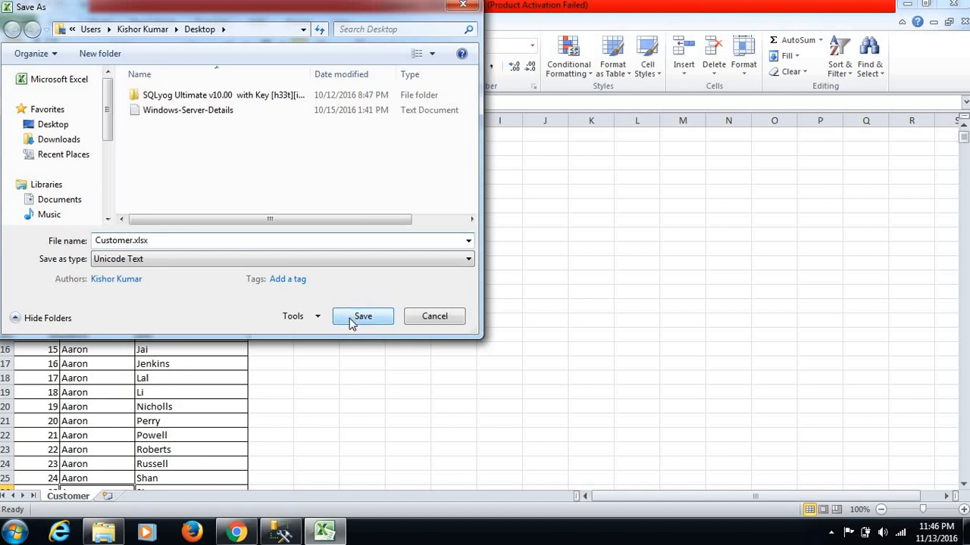
{"action": "left_click", "coordinate": [362, 315]}
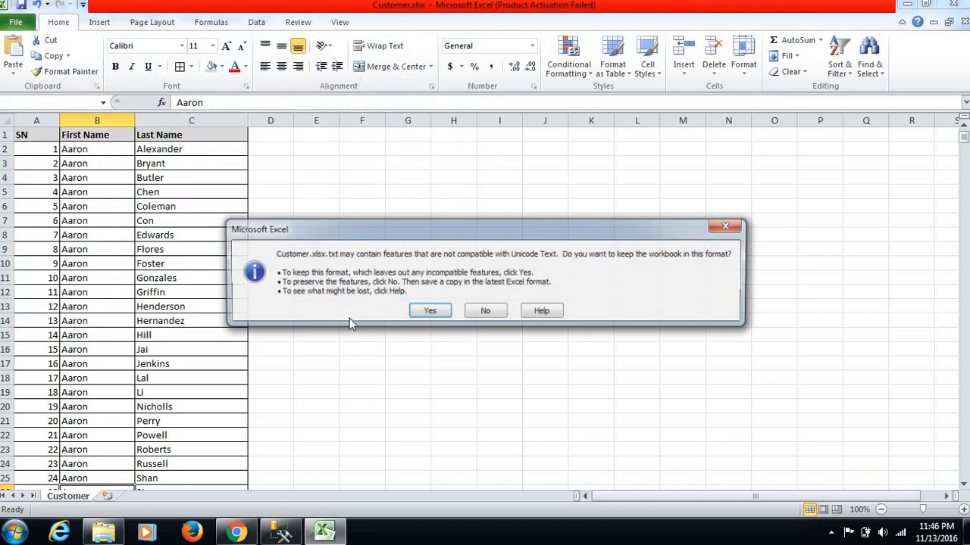